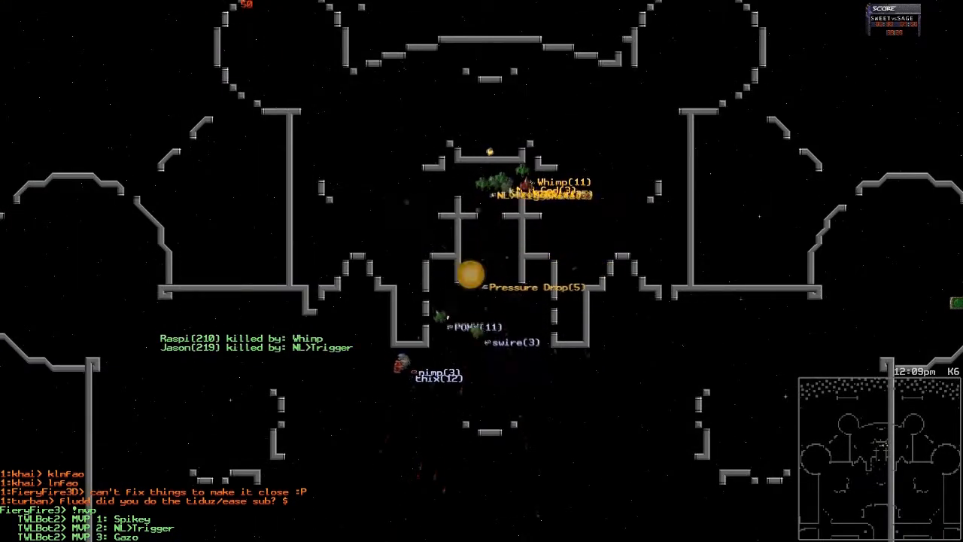
Show the full player scoreboard with squads, kills, deaths and ratings while spectating.
{"action": "key", "text": "Tab"}
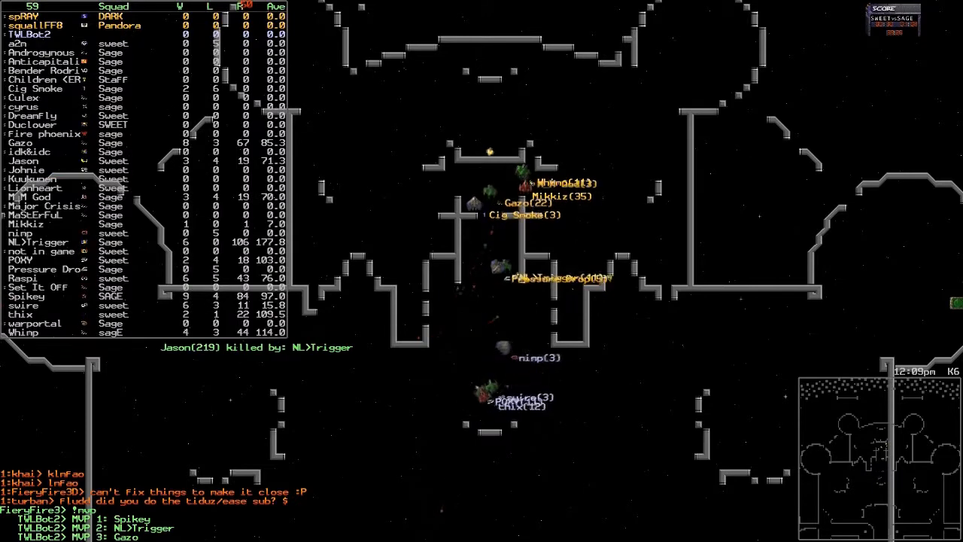